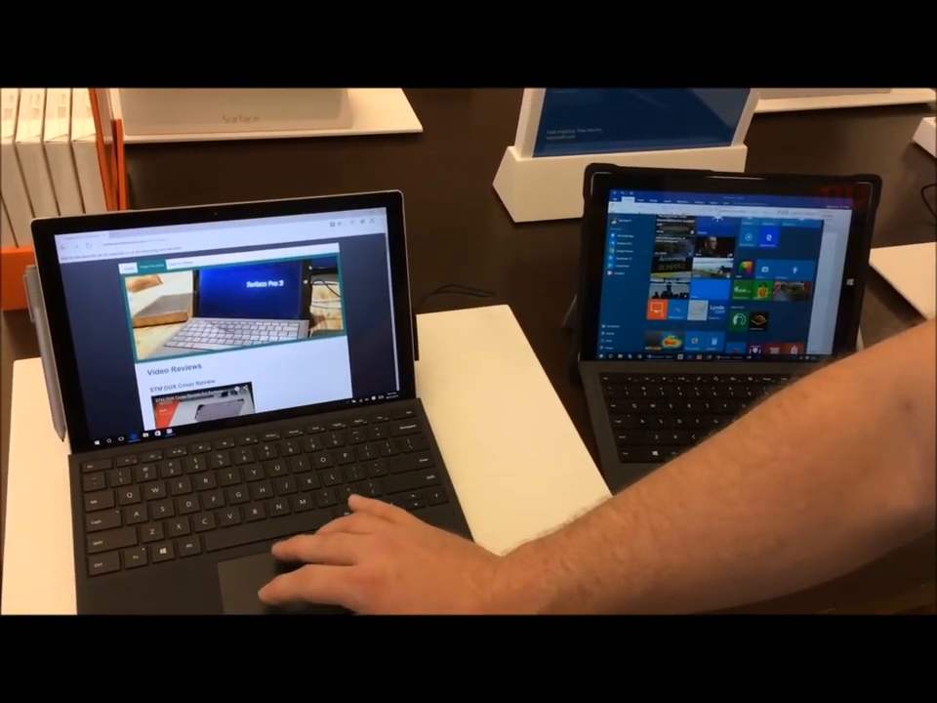
pyautogui.scroll(-3)
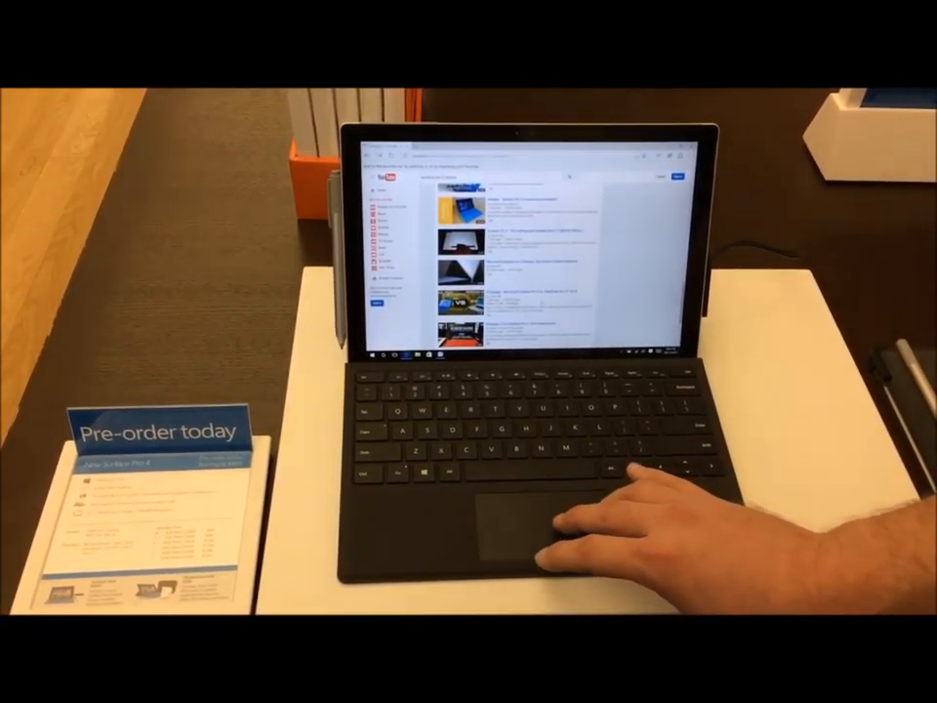
pyautogui.scroll(-3)
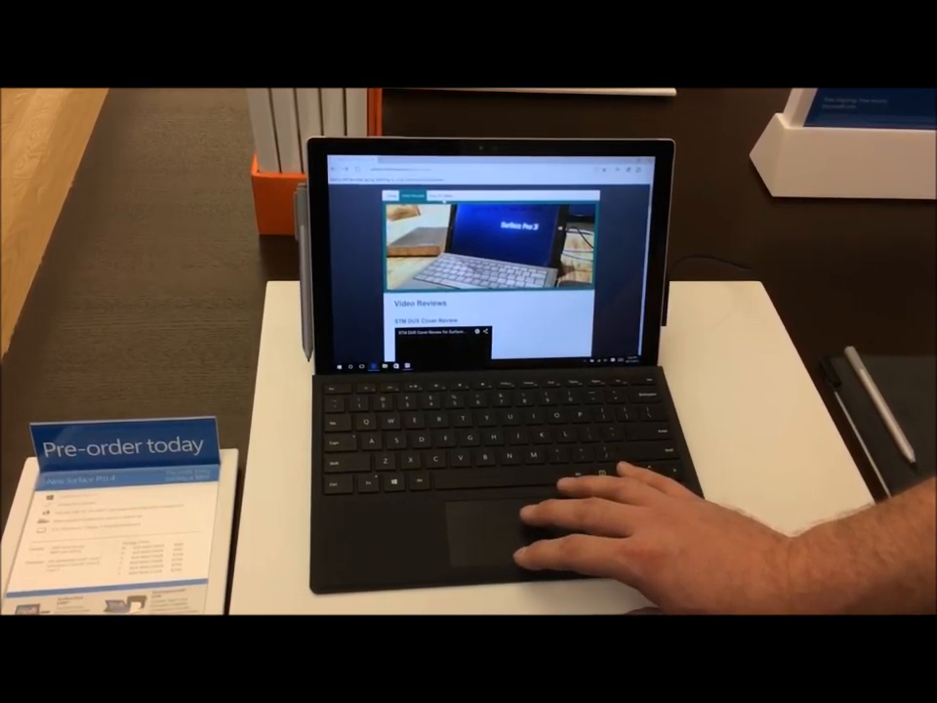
pyautogui.scroll(-3)
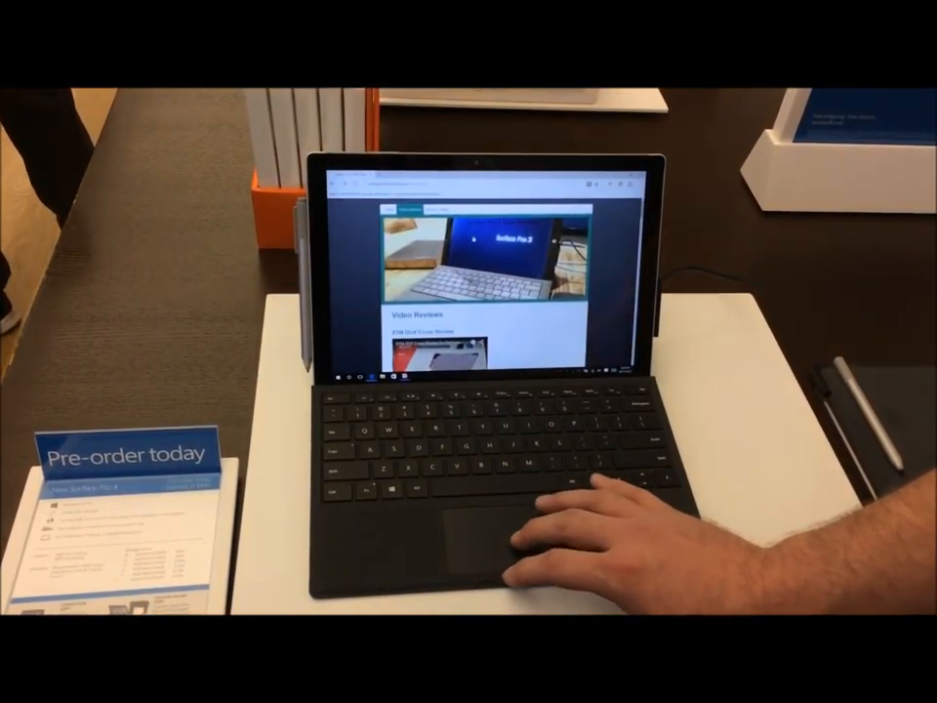
pyautogui.scroll(-3)
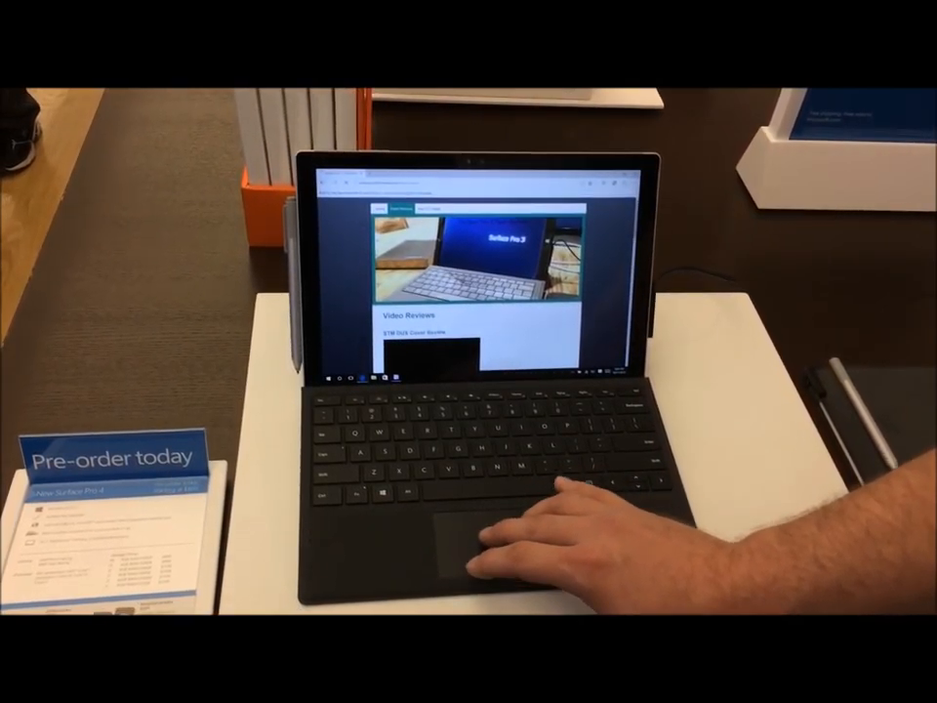
pyautogui.scroll(-3)
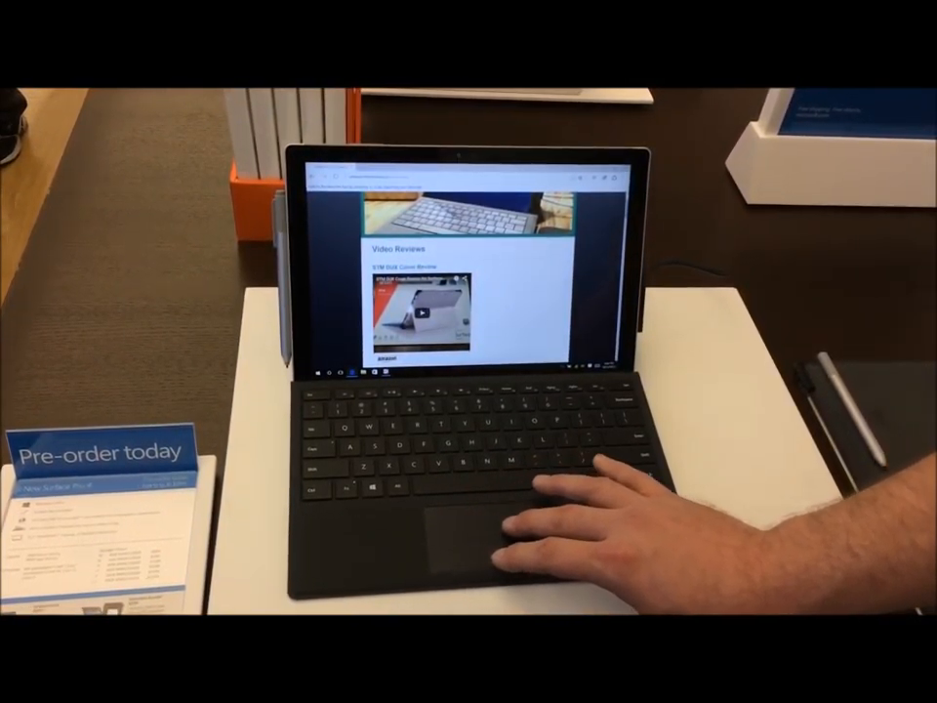